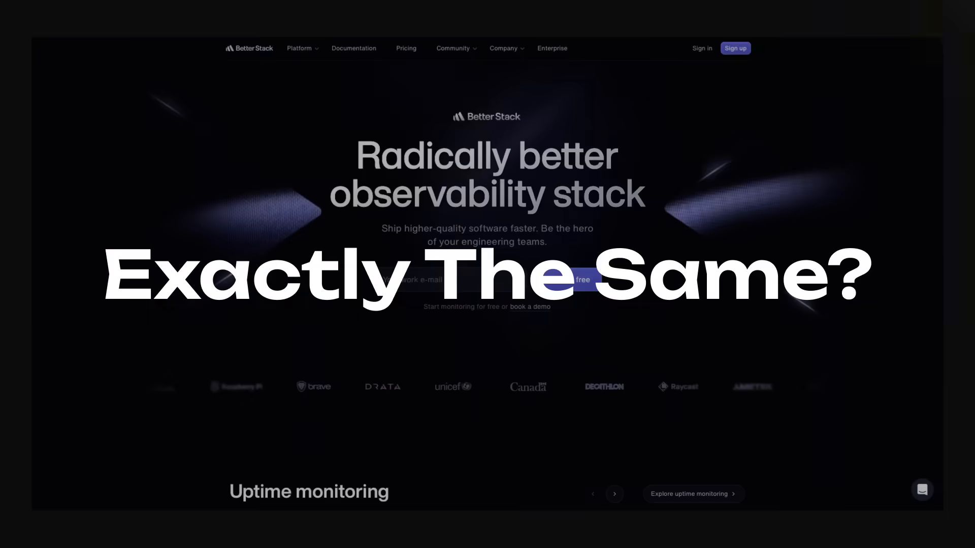
Scroll the Designjoy homepage past the hero to the feature card carousel and Webflow quote.
scroll(down, 3)
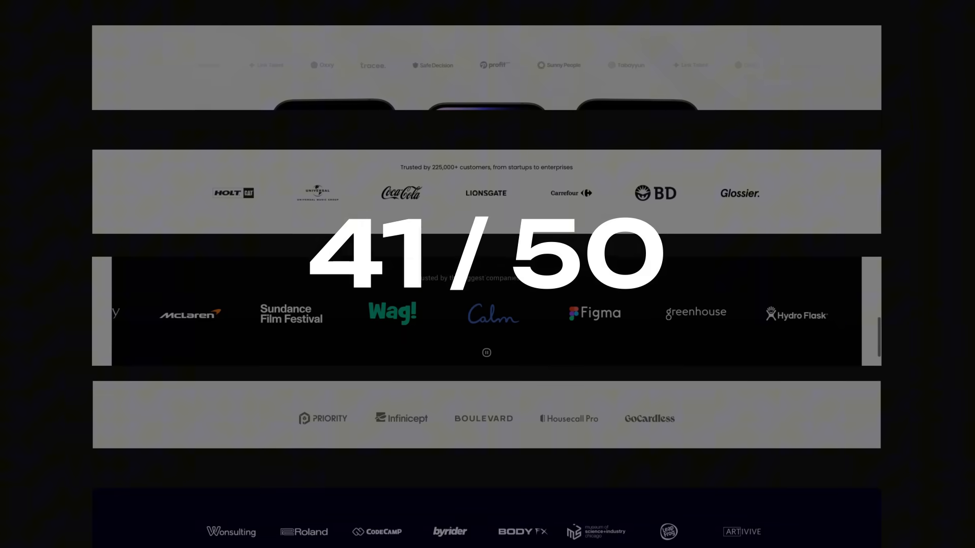
scroll(down, 3)
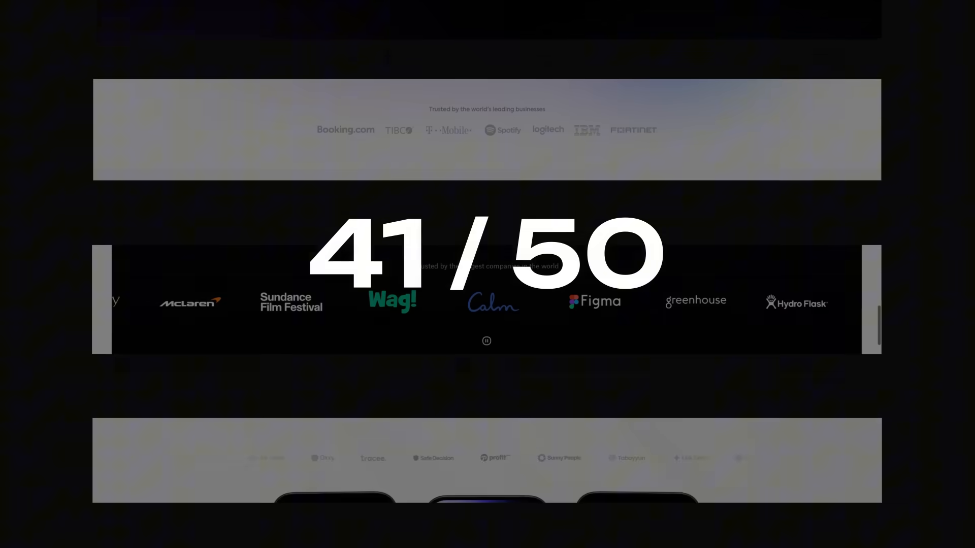
scroll(down, 3)
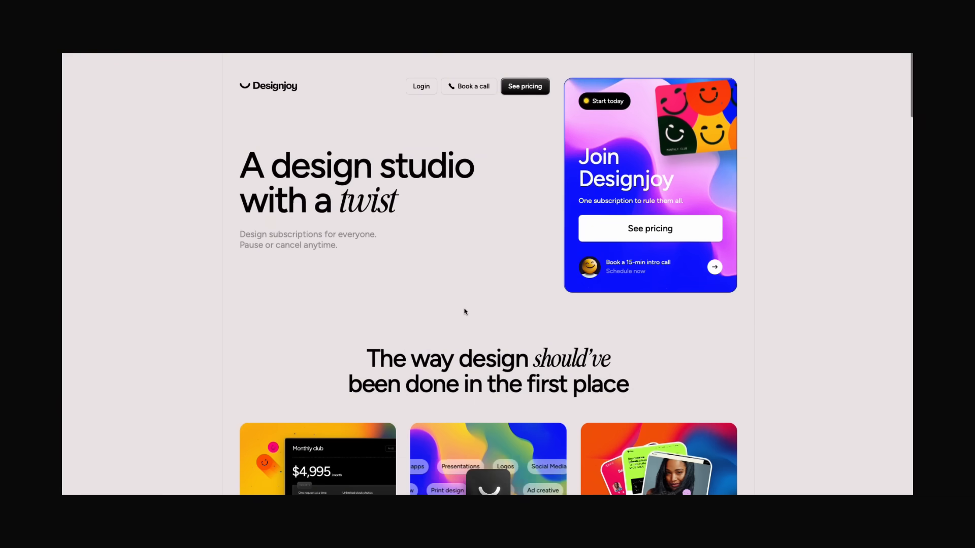
scroll(down, 3)
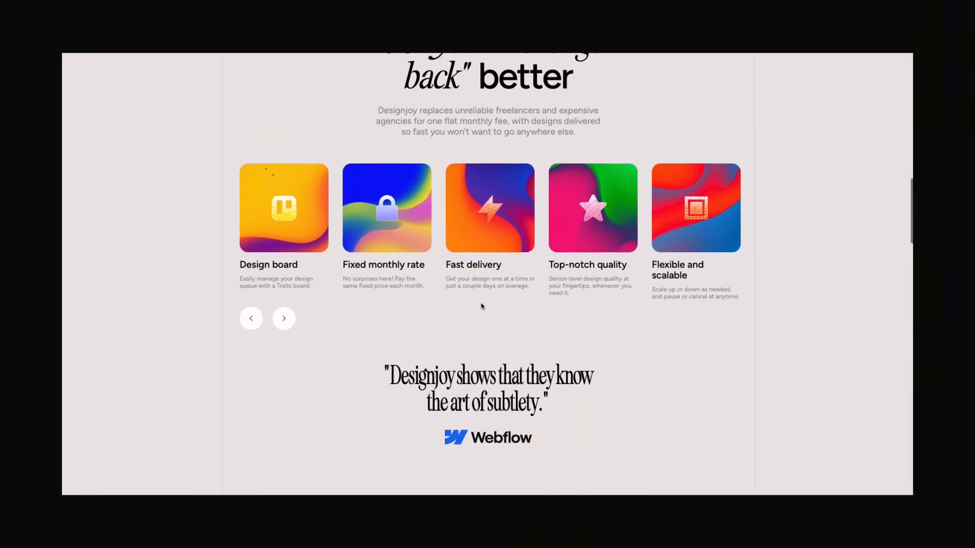
scroll(down, 3)
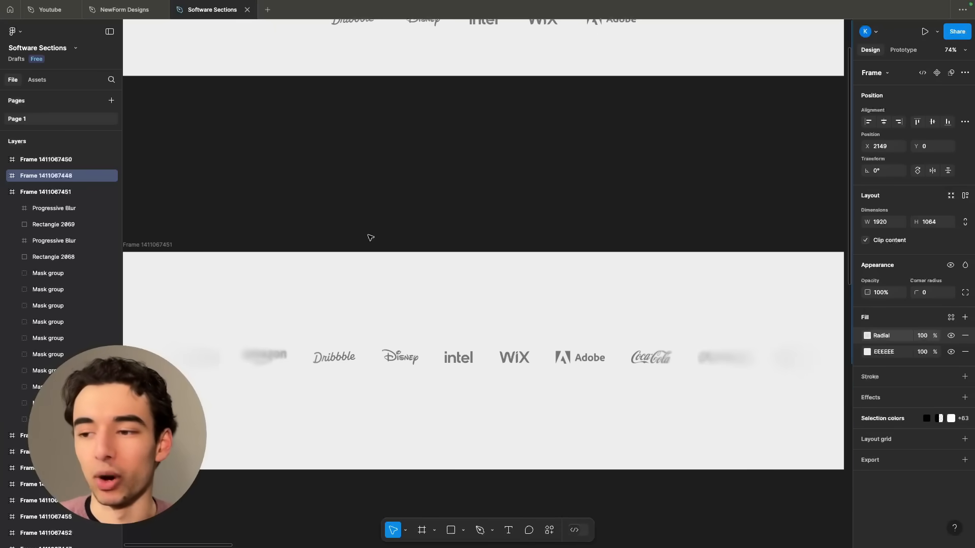
click(334, 357)
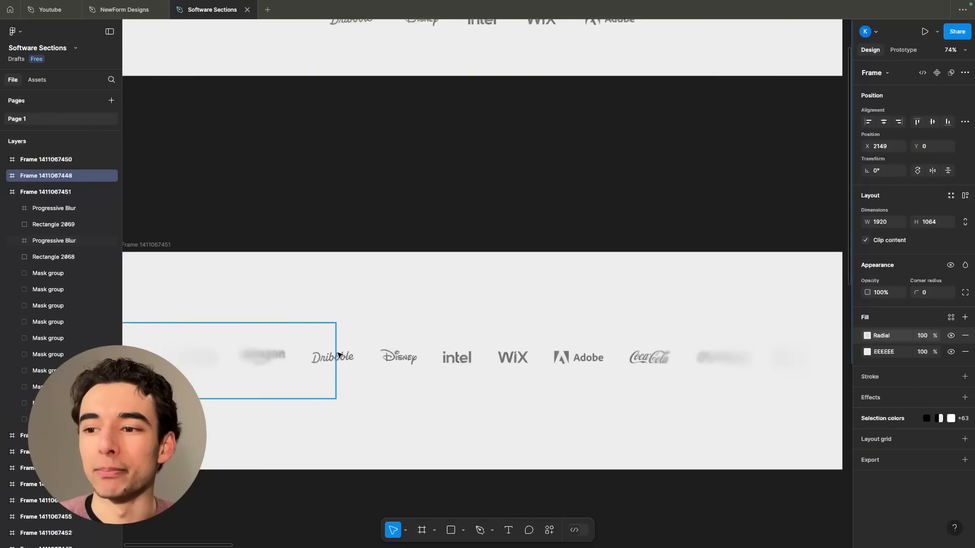
click(457, 358)
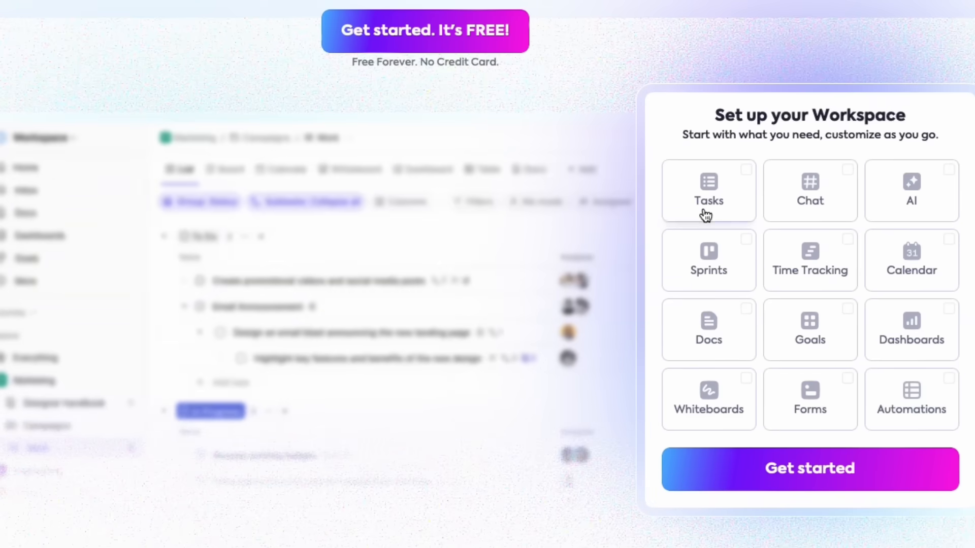
Tick the Tasks and Sprints checkboxes in the Set up your Workspace panel.
click(708, 260)
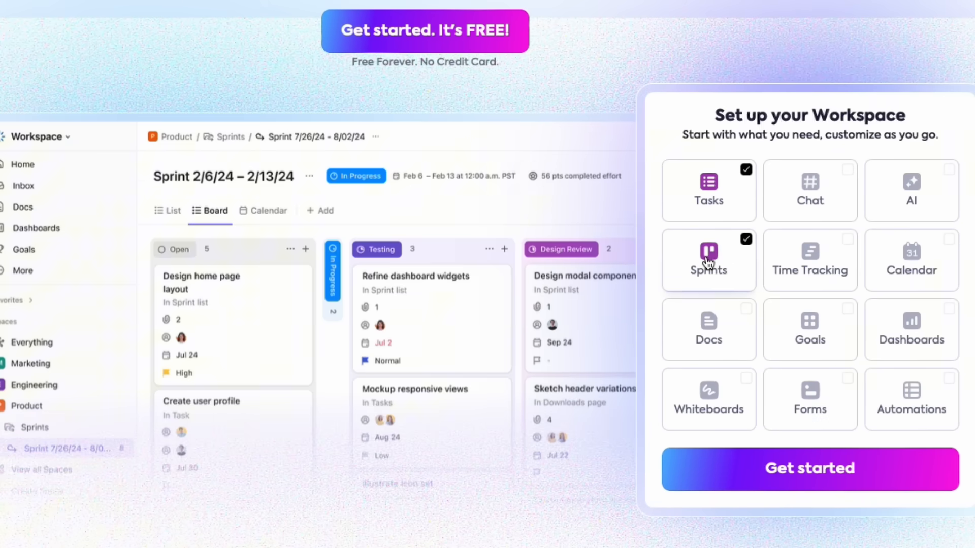
click(911, 260)
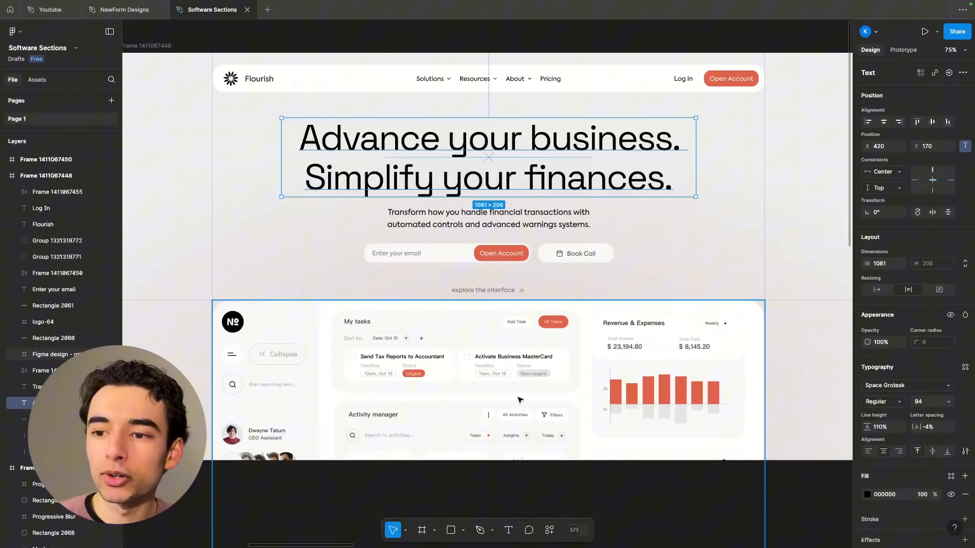
mouse_move(443, 386)
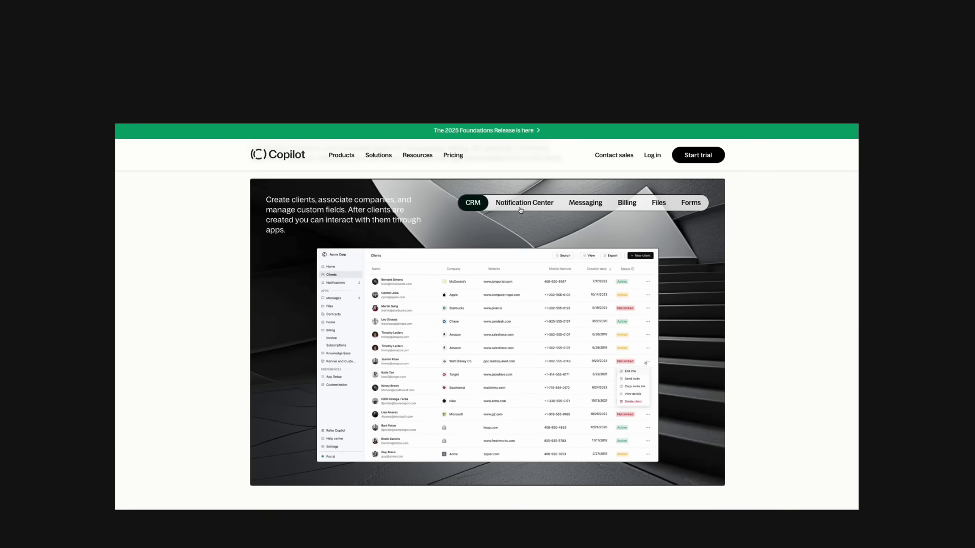
Preview the Notification Center, Messaging, Billing and Files tabs in Copilot's pill tab bar.
click(524, 203)
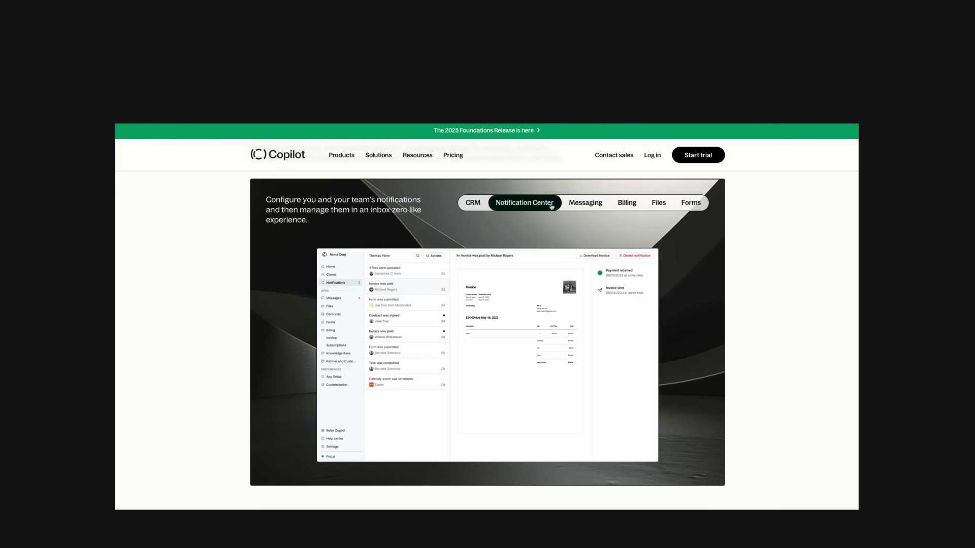
click(585, 202)
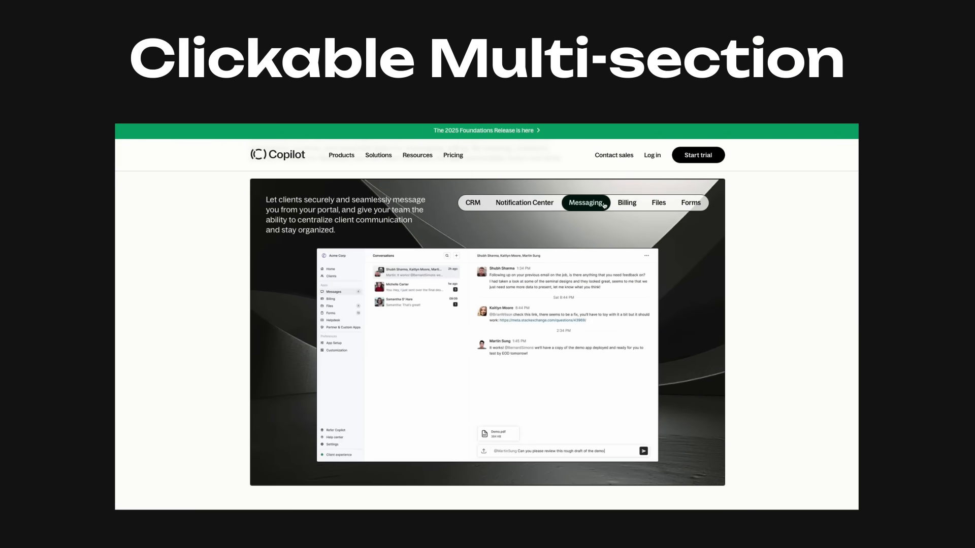
click(627, 202)
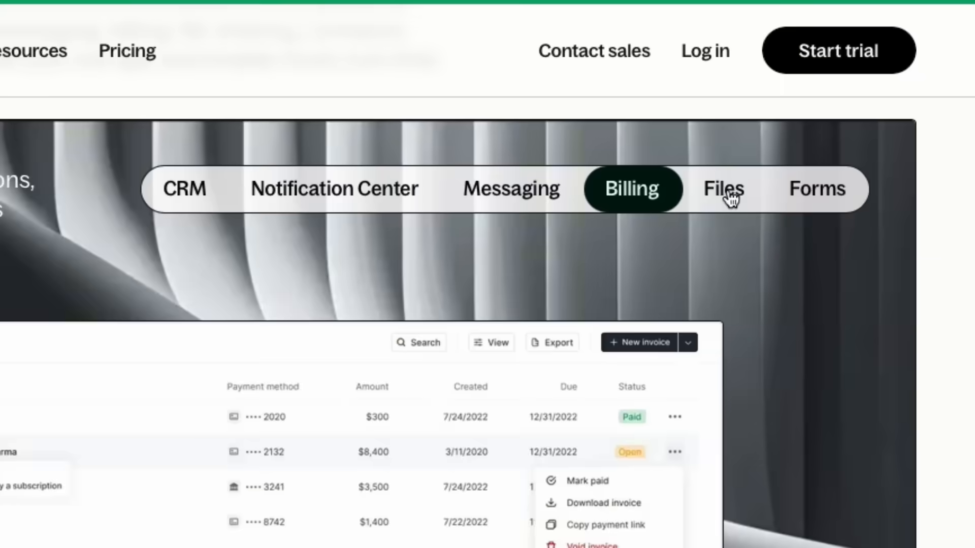
click(722, 189)
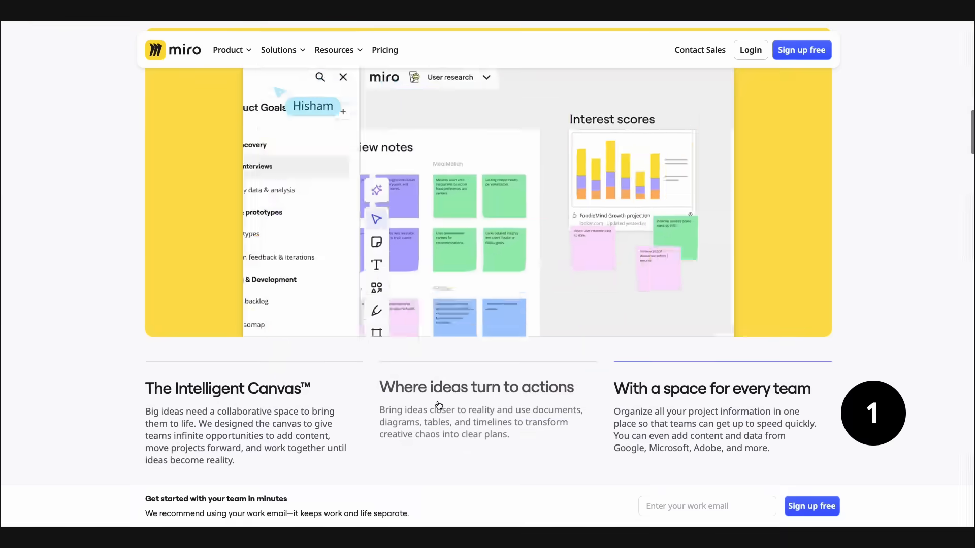
Scroll Miro's AI accordion, then show MongoDB Atlas's Stream Processing use-case tab.
scroll(down, 3)
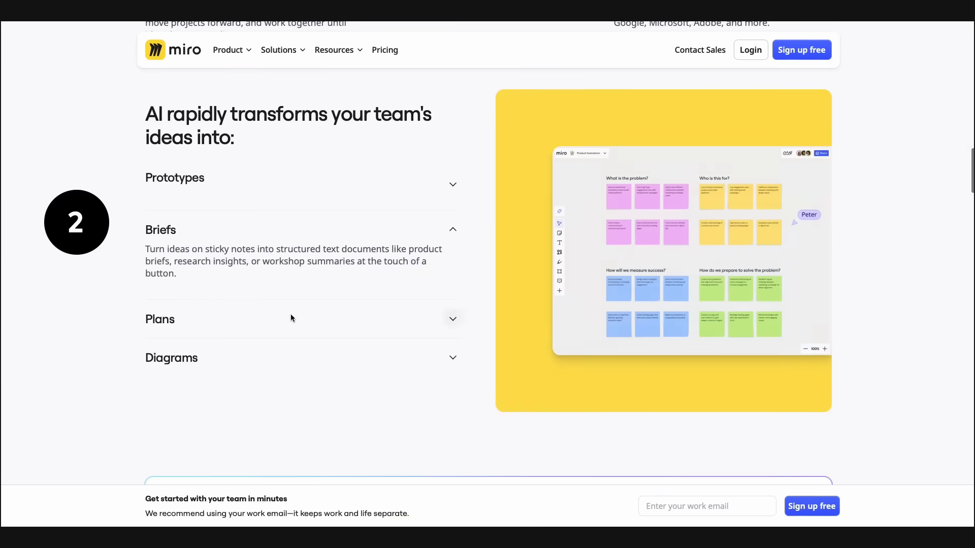
scroll(down, 3)
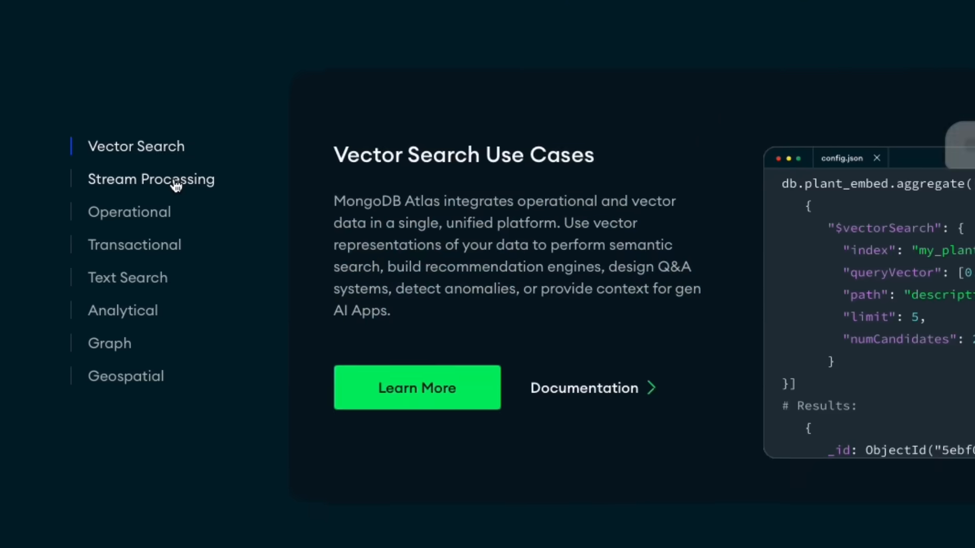
click(150, 179)
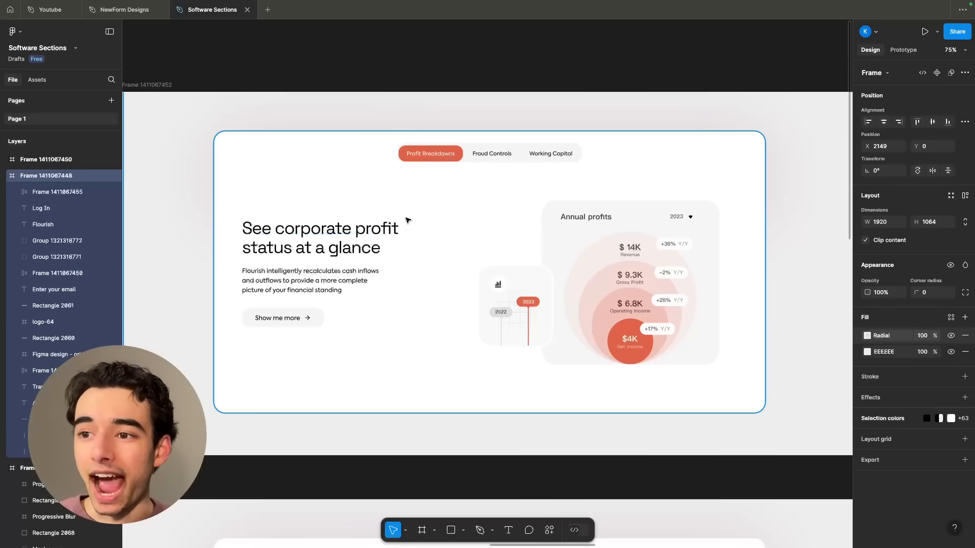
Scroll the Figma canvas from the Profit Breakdowns frame down to the Fraud Controls frame.
scroll(down, 3)
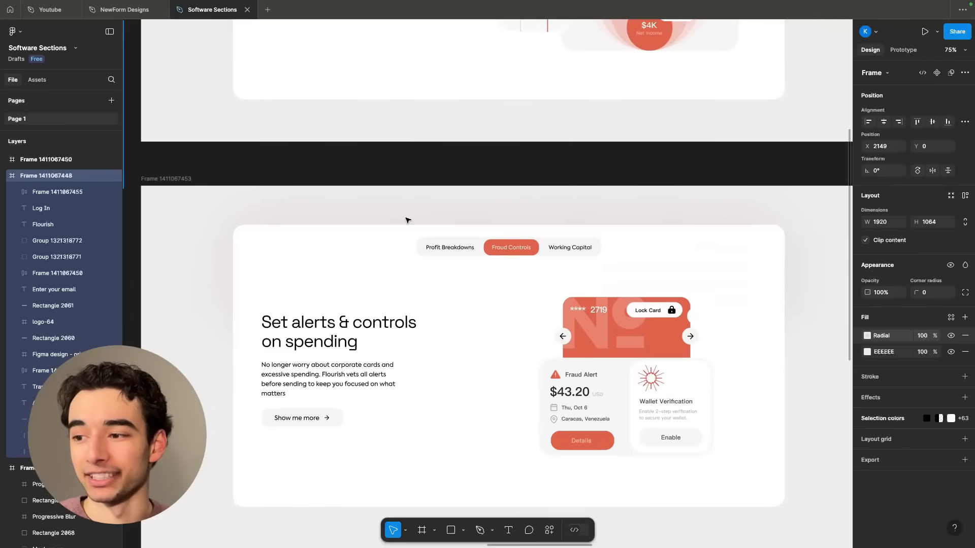
scroll(down, 3)
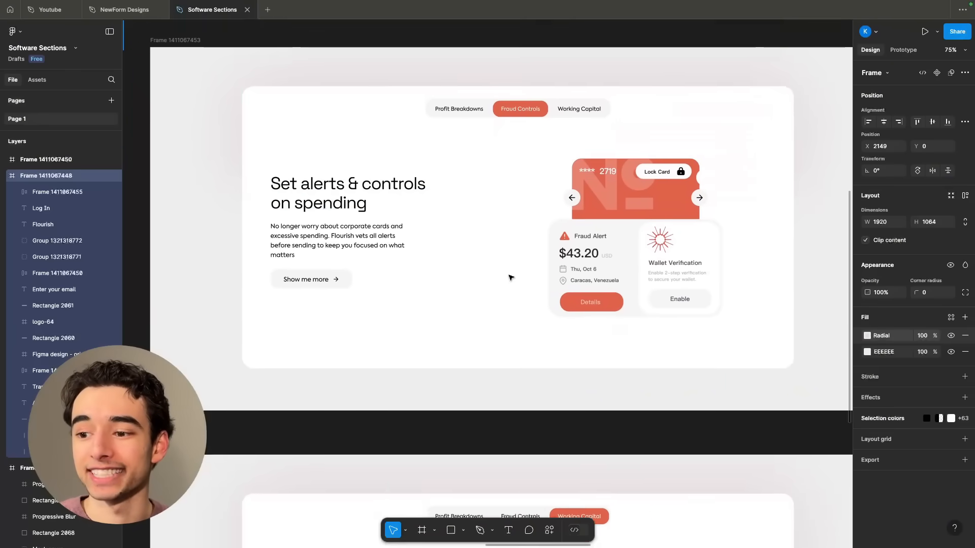
scroll(down, 3)
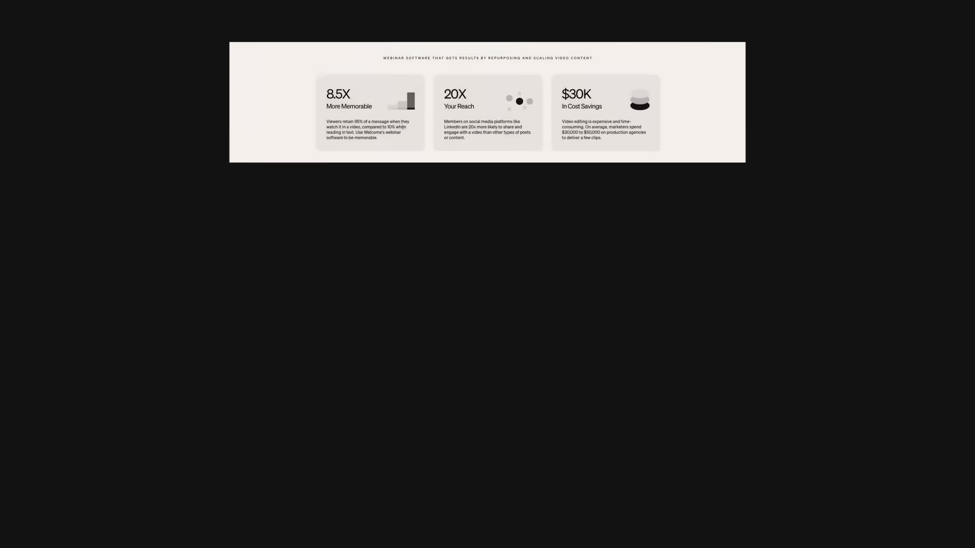
Scroll Welcome's page to the three-card statistics bento (8.5X, 20X, $30K).
scroll(down, 3)
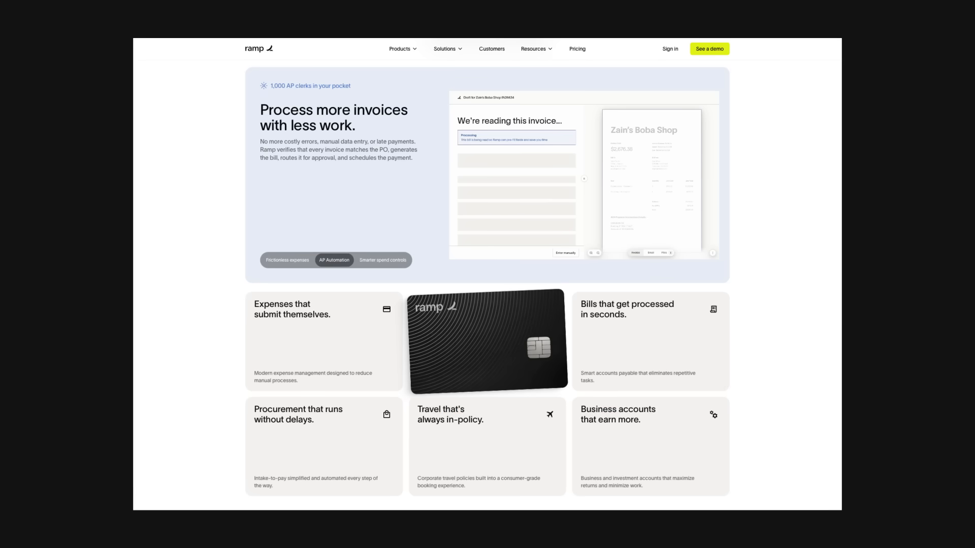
Scroll Ramp's page to the tabbed invoice showcase and product card grid.
scroll(down, 3)
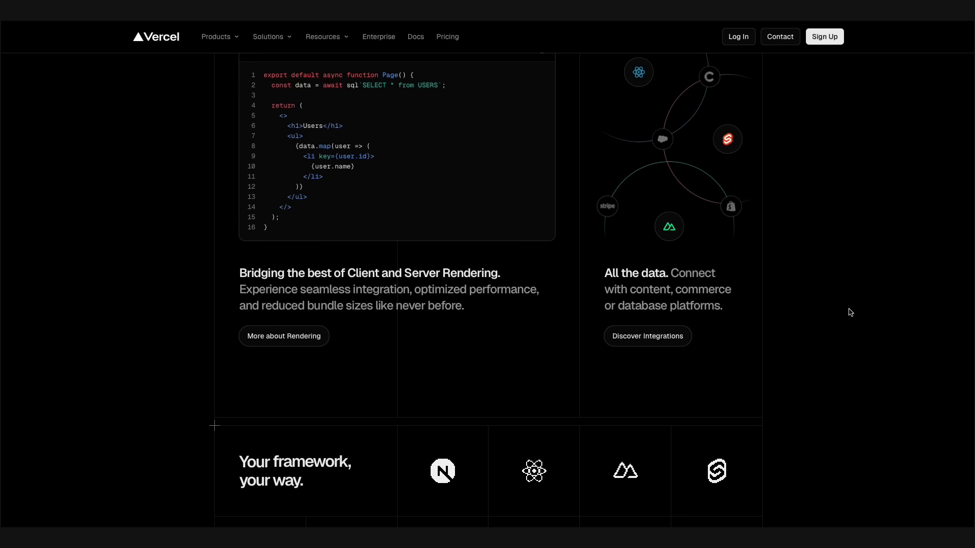
Scroll Vercel's line-grid sections, then Qatalog's Connect your knowledge integrations grid.
scroll(down, 3)
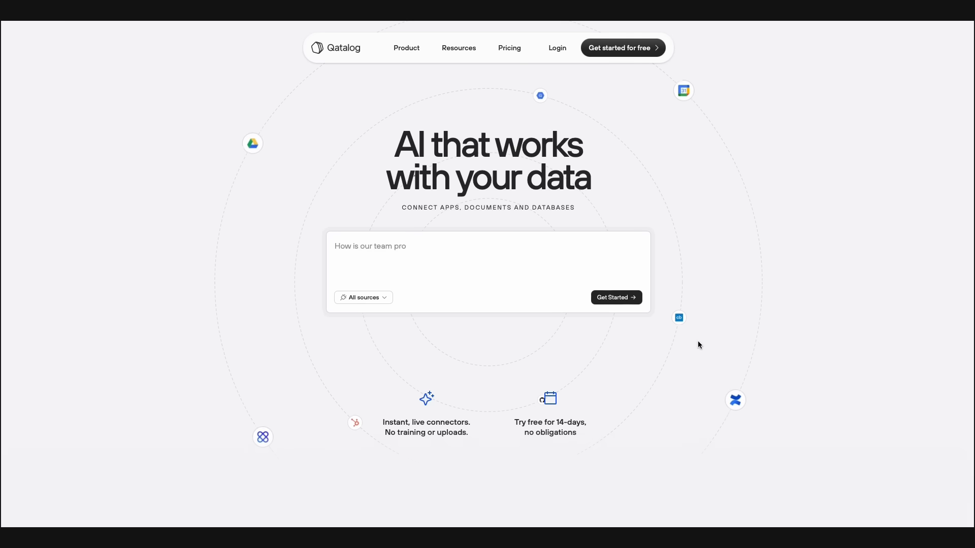
scroll(down, 3)
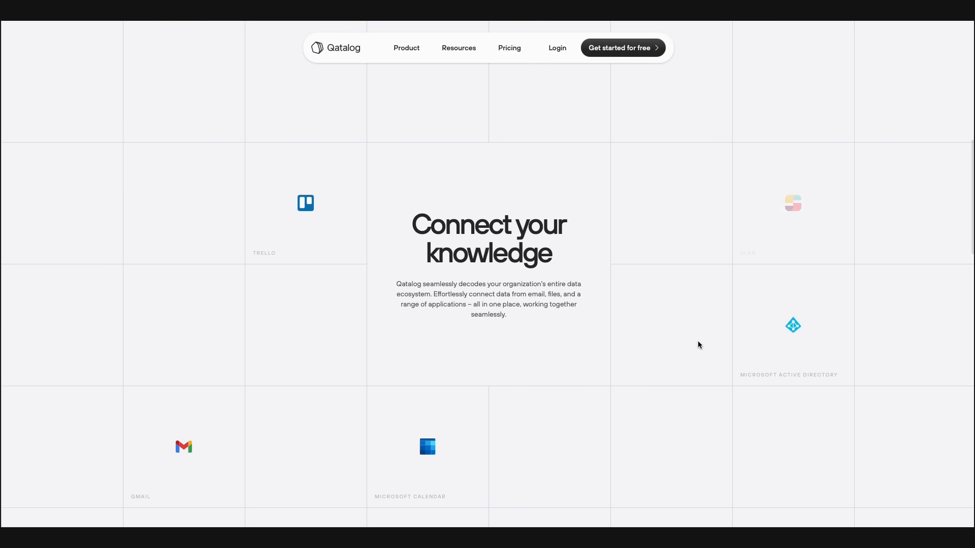
scroll(down, 3)
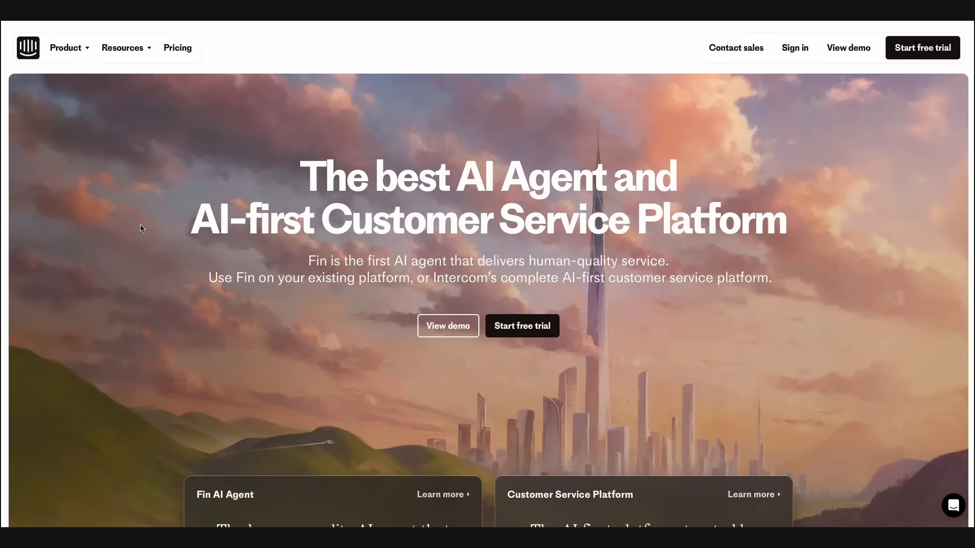
Show the Intercom AI agent hero with its top navigation and product cards.
click(123, 48)
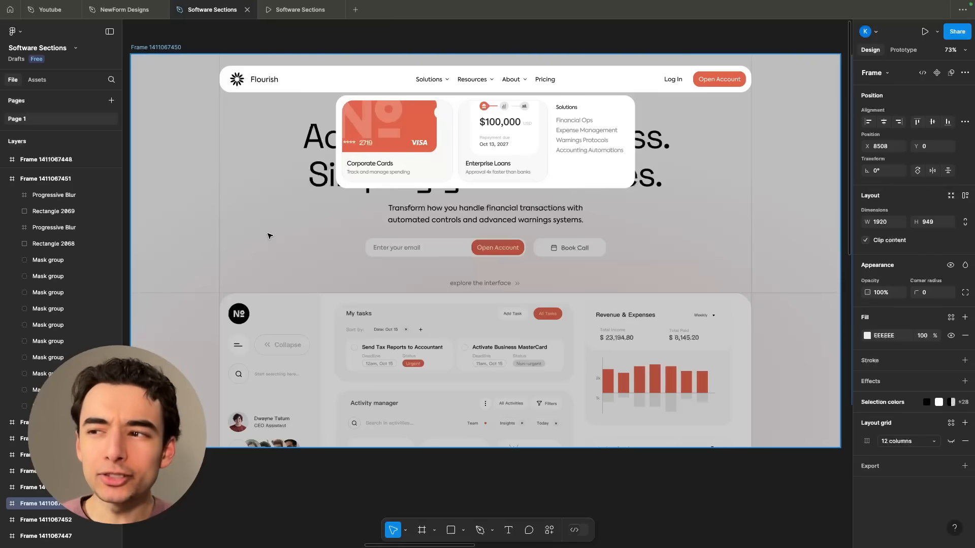
click(503, 139)
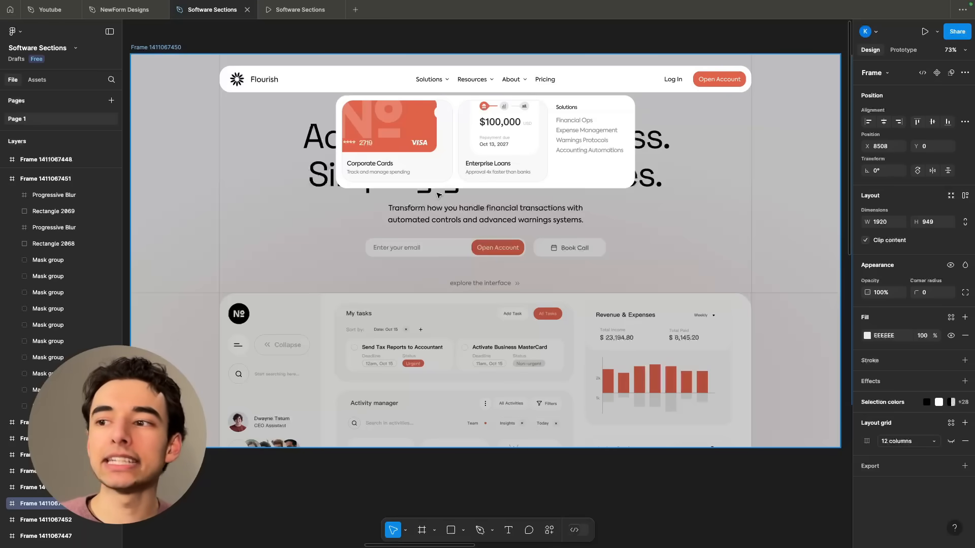
click(504, 140)
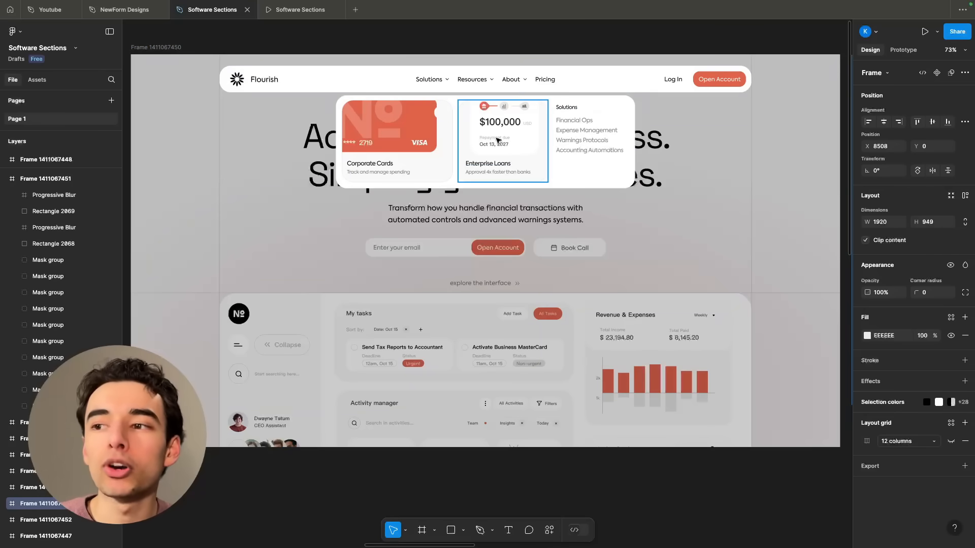
click(390, 140)
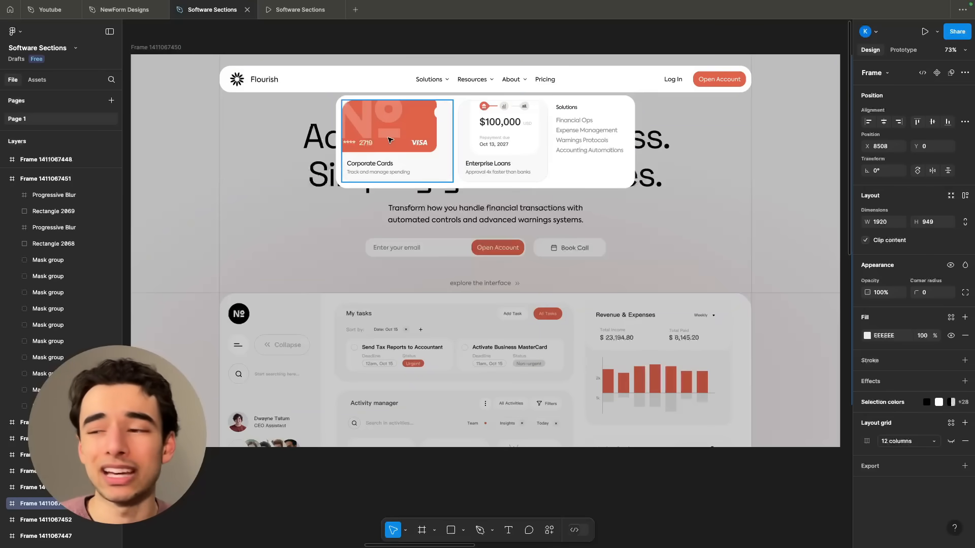